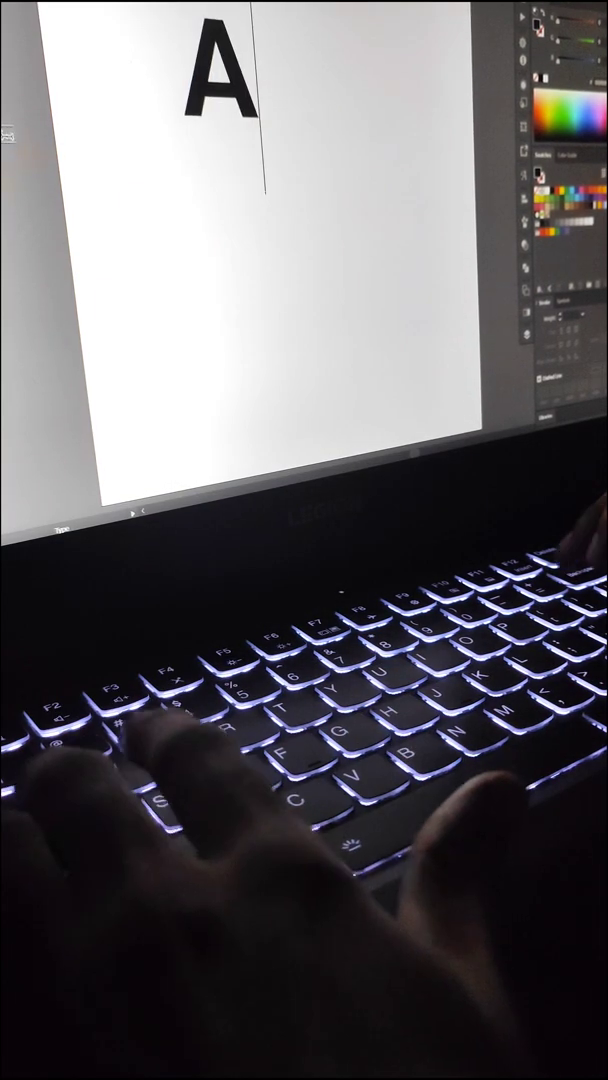
text(+G)
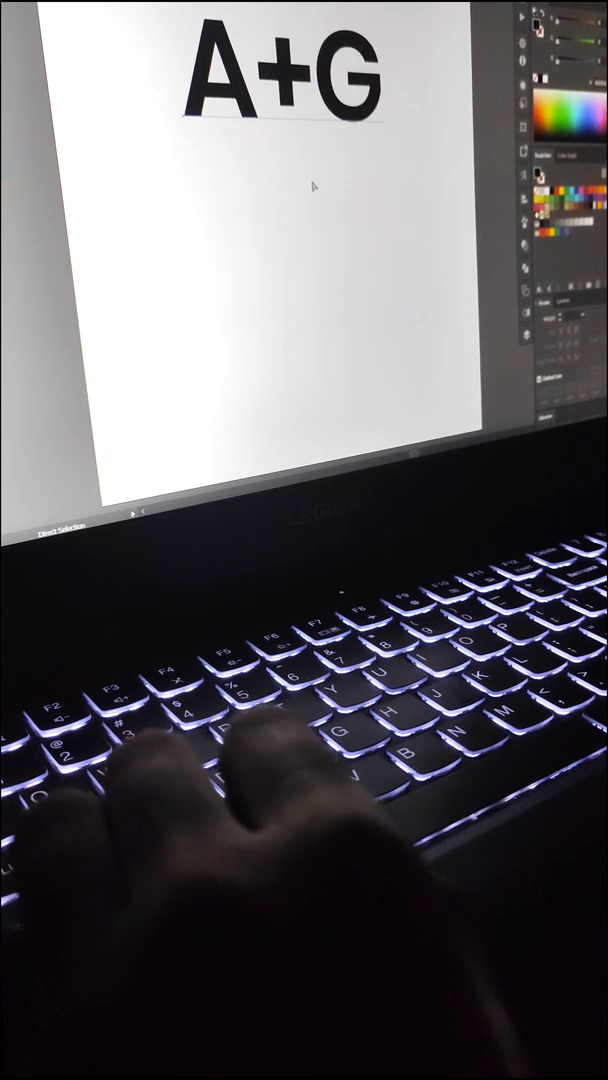